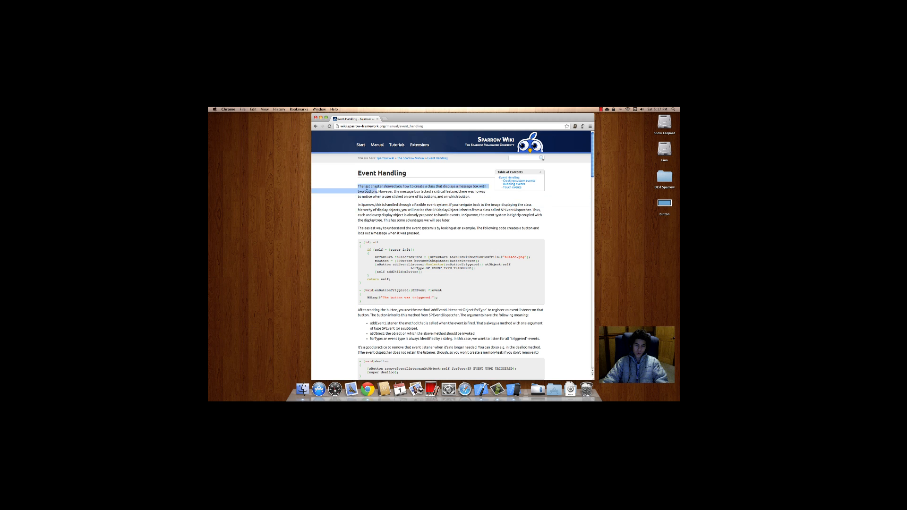
Step: Deselect the highlighted wiki paragraph and finish reviewing the Event Handling page
click(464, 220)
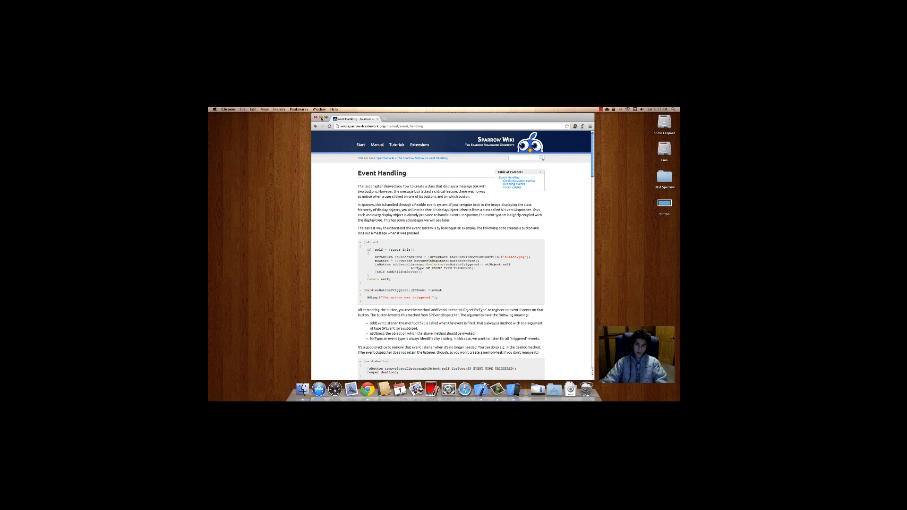
drag(362, 242, 445, 290)
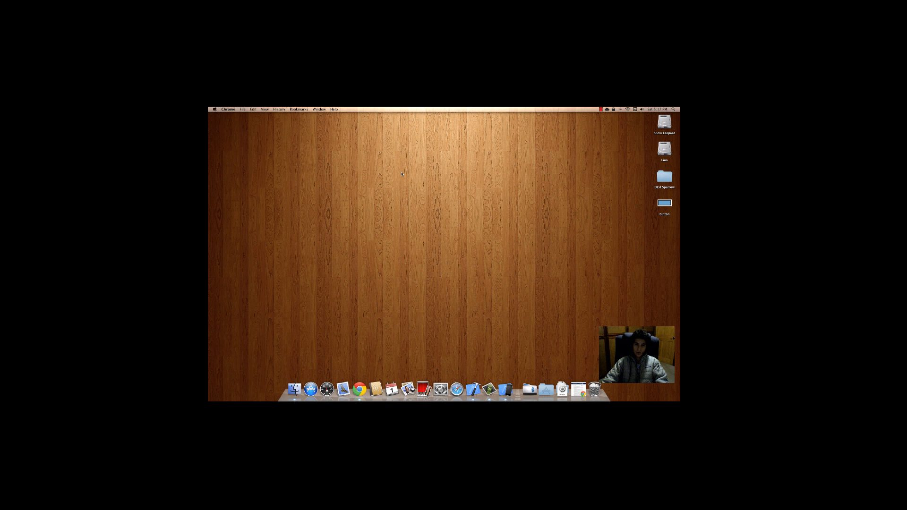
Step: Navigate into the barebone sample's src folder and open Barebone.xcodeproj in Xcode
double_click(663, 176)
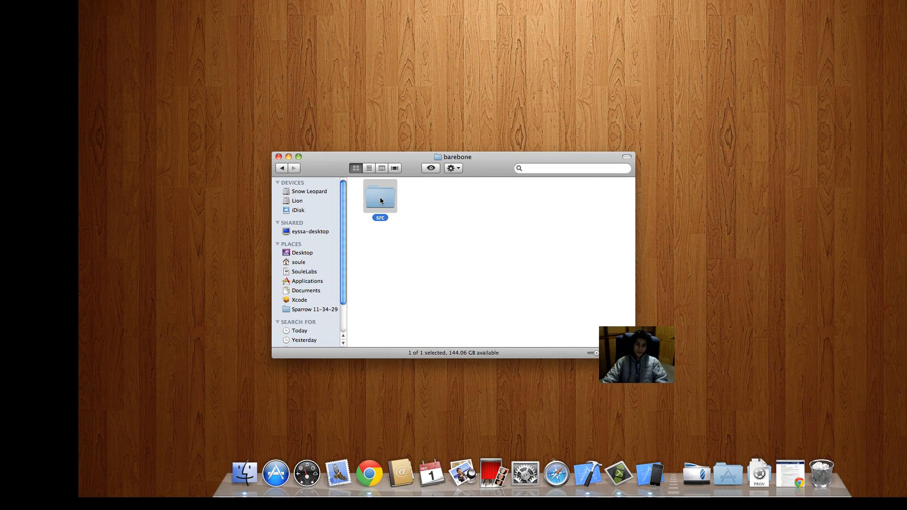
double_click(380, 195)
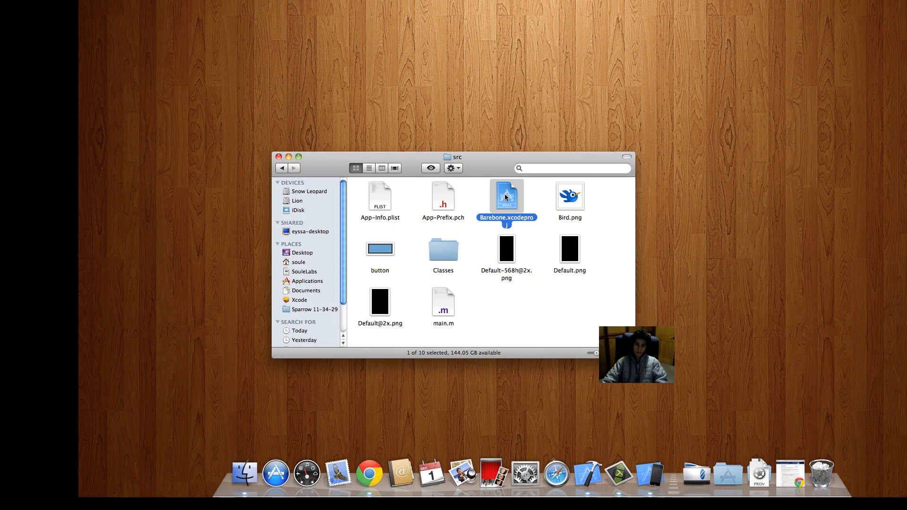
double_click(505, 197)
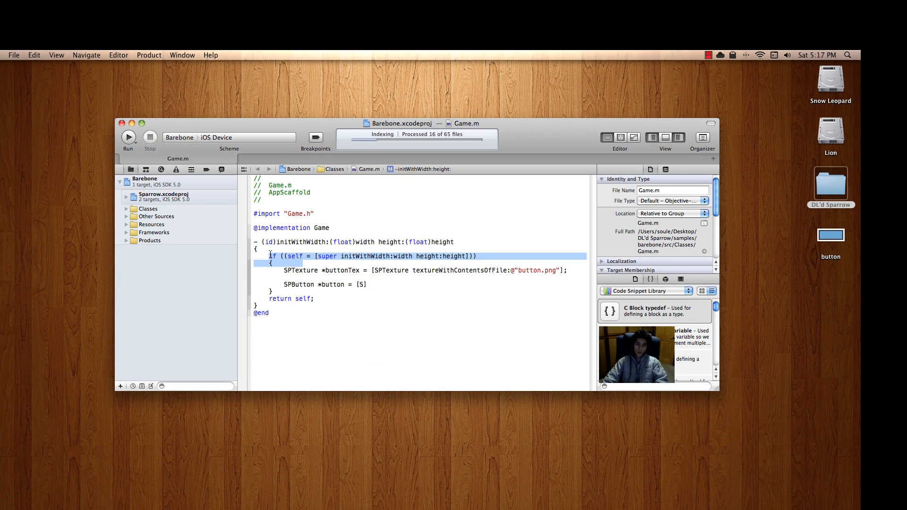
Step: Clear the SPTexture and SPButton lines from the if block and pick button.png on the desktop
click(295, 284)
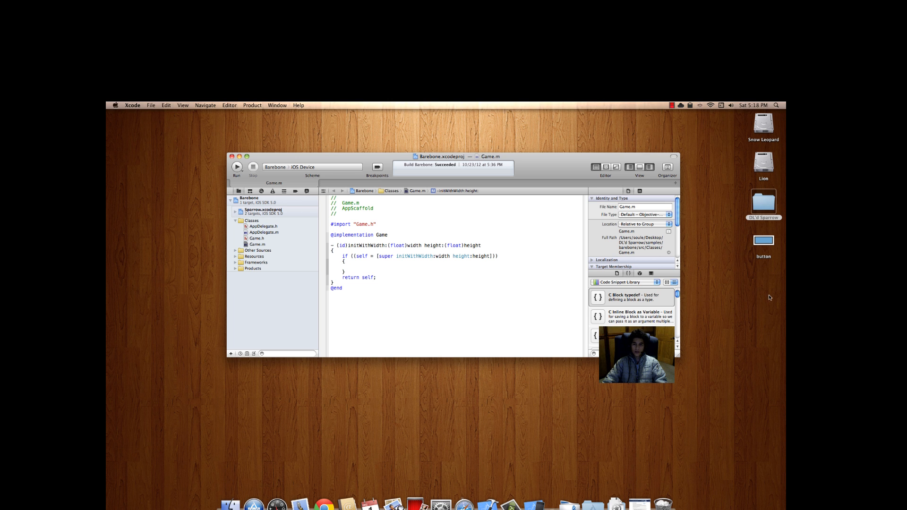
click(764, 239)
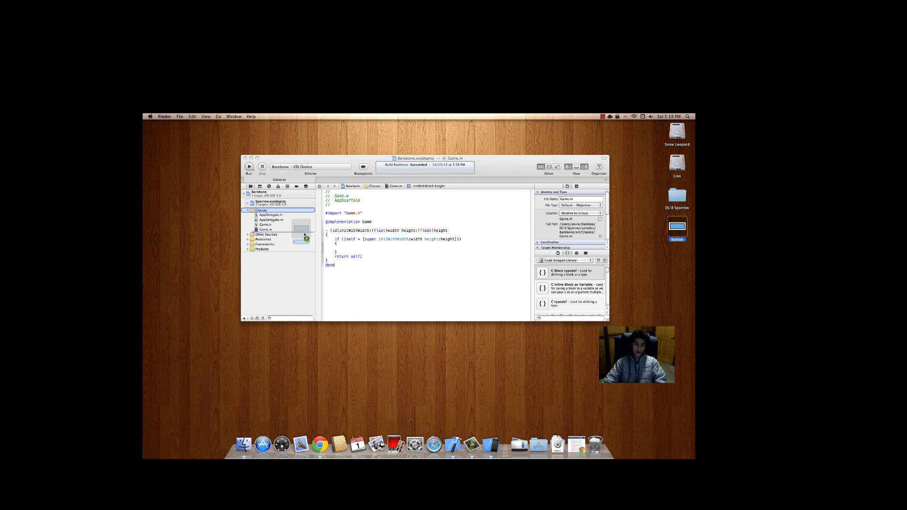
Step: Drop button.png into the project, add it to the Barebone target and dismiss the file-exists alert
click(248, 239)
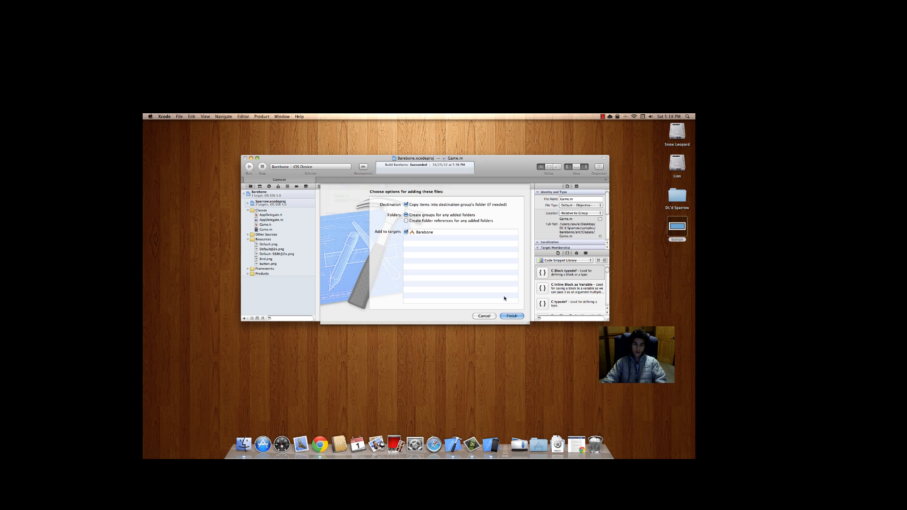
click(511, 316)
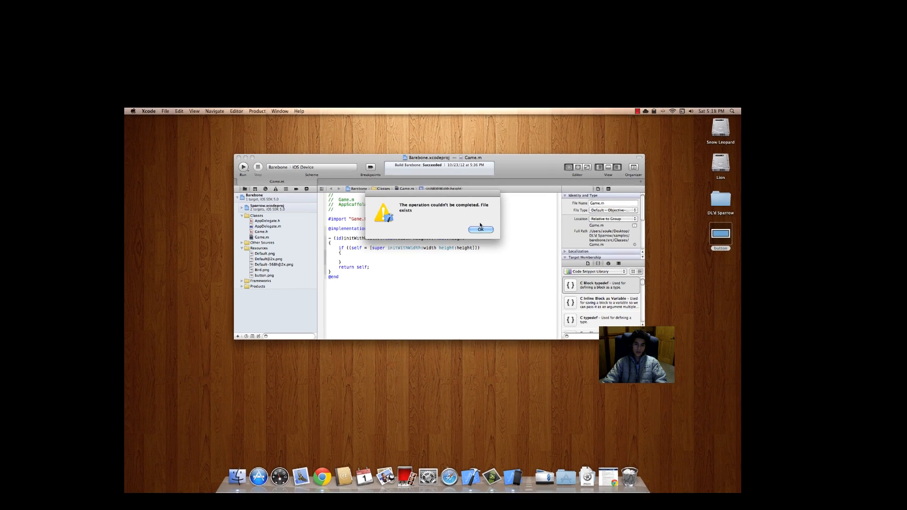
click(481, 229)
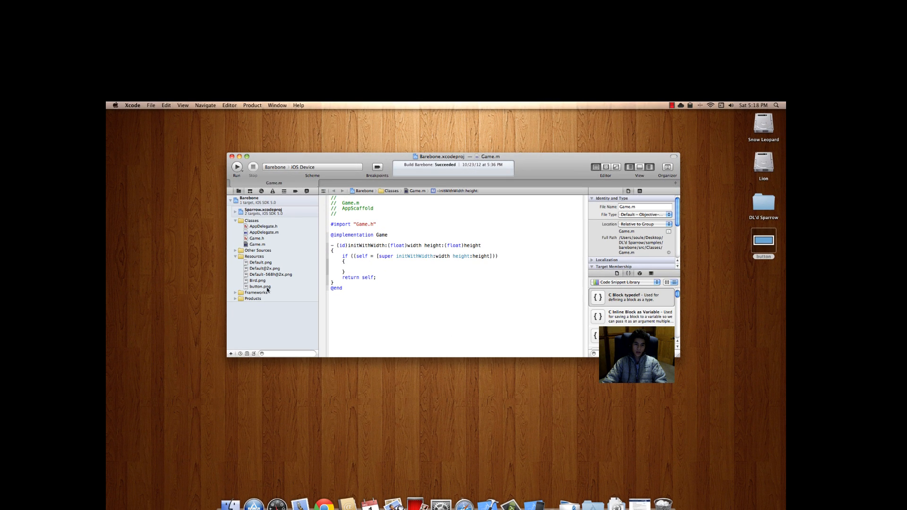
Step: Preview button.png, glance at Game.h, and return to editing Game.m
click(260, 287)
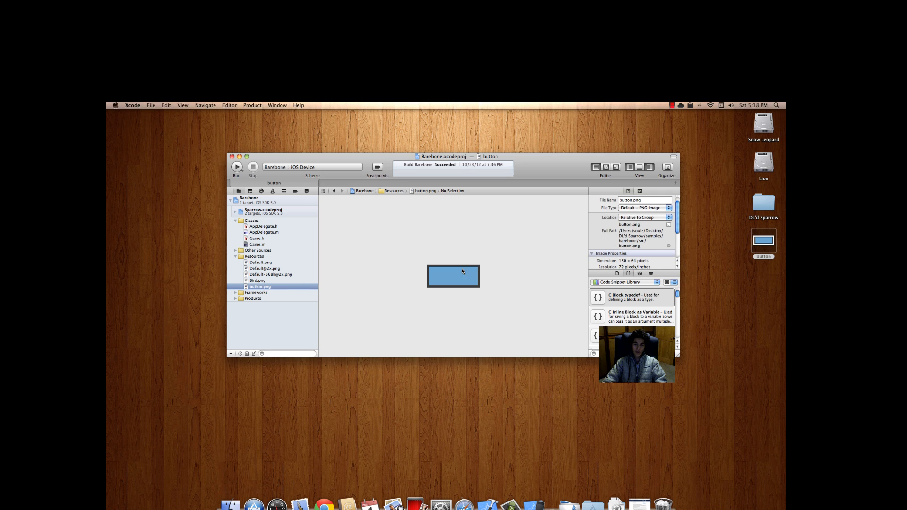
click(256, 238)
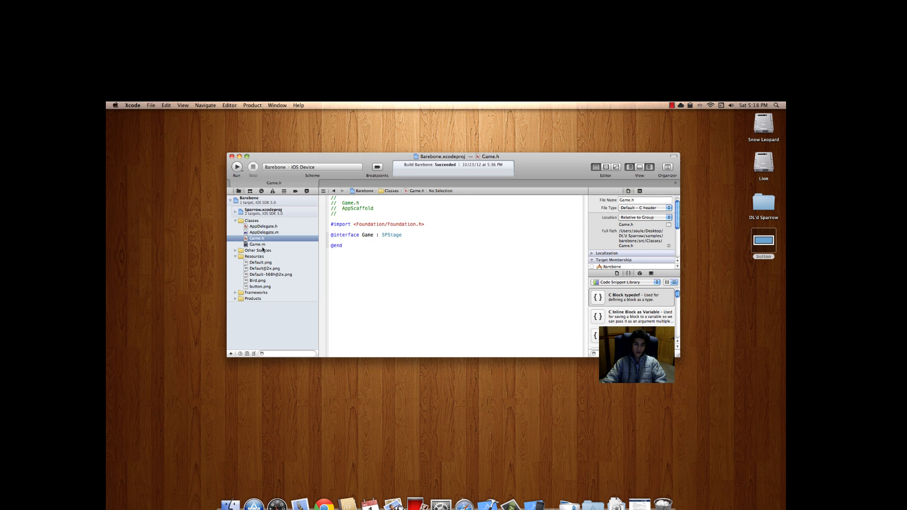
click(256, 244)
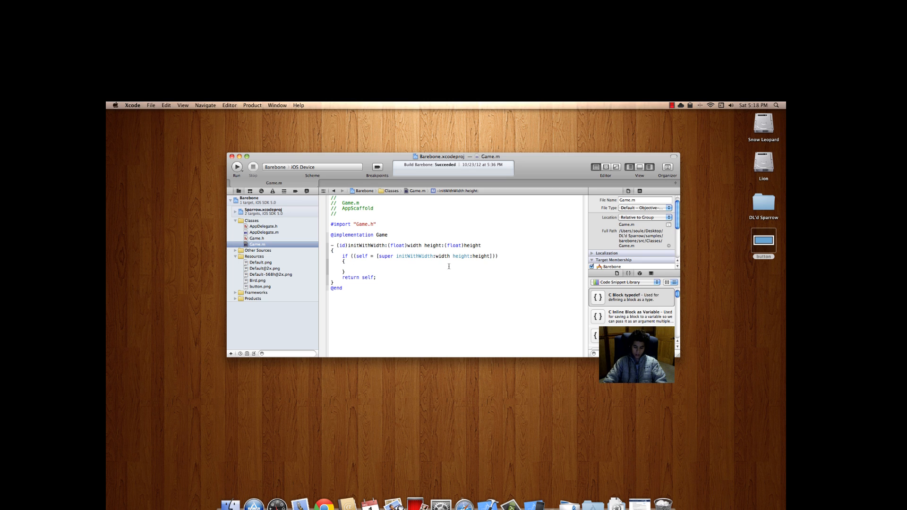
Step: Write SPTexture *buttonTex = [SPTexture textureWithContentsOfFile:@"button.png"]; inside the if block
text(SP)
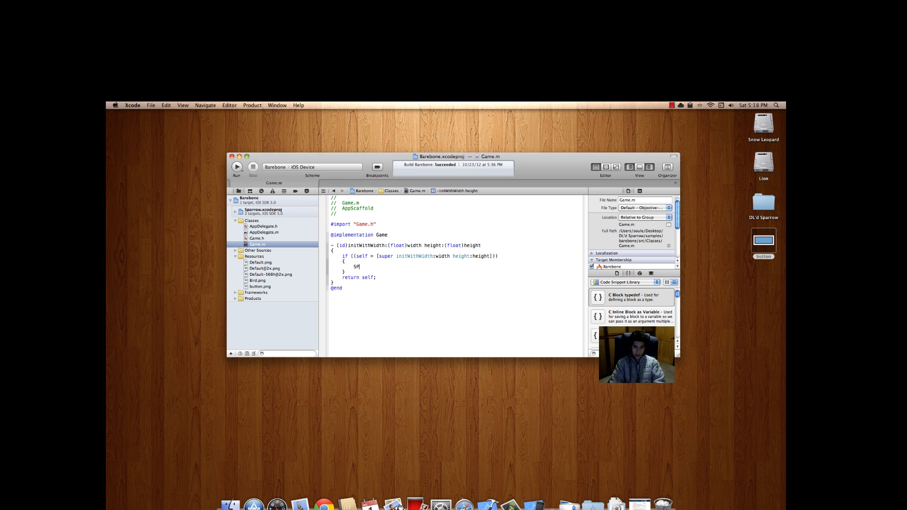
text(texture *)
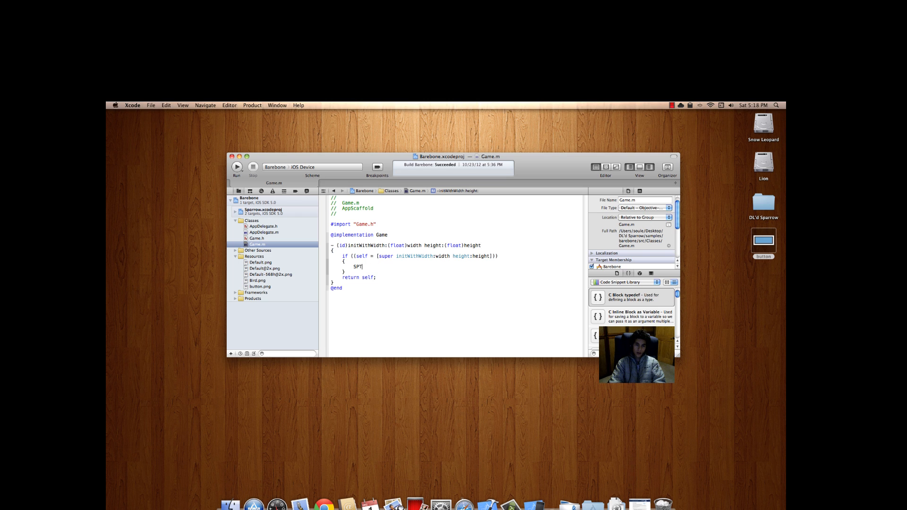
text(exture)
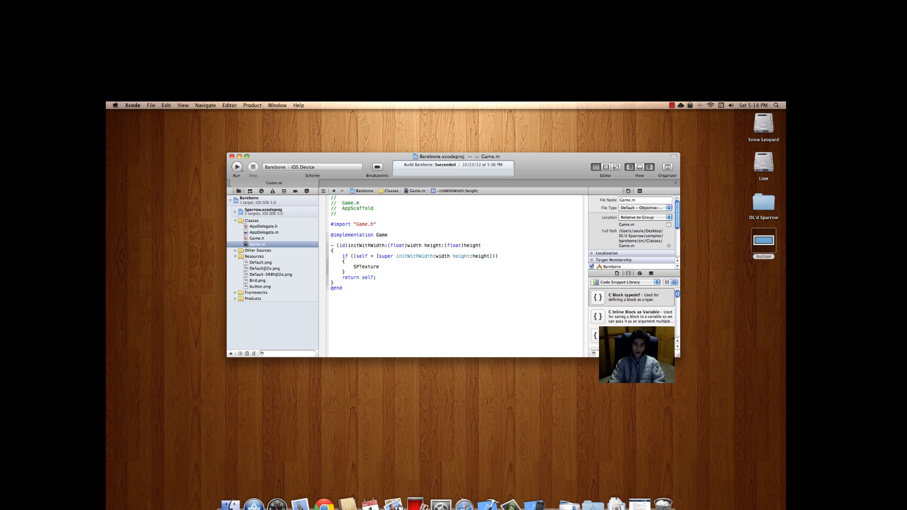
text(*)
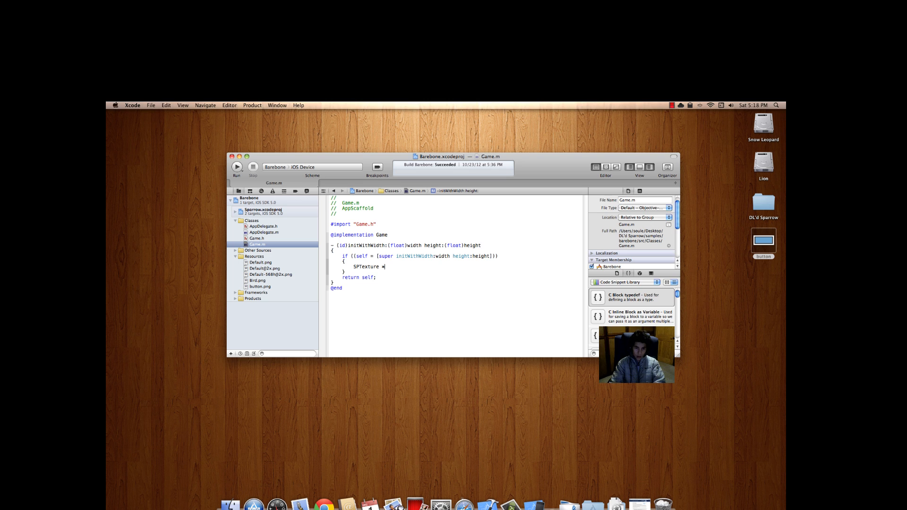
text(button)
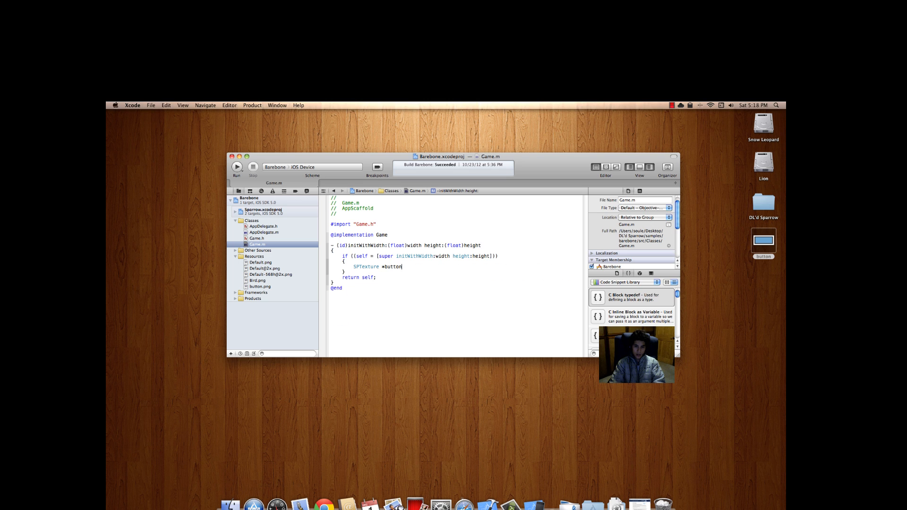
text(Tex = [SPTexture)
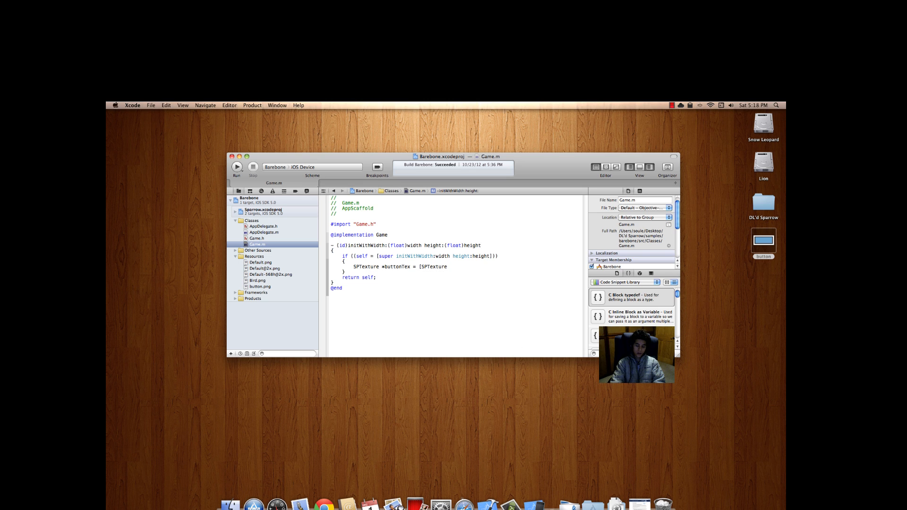
text(textureWithContentsOfFile:@")
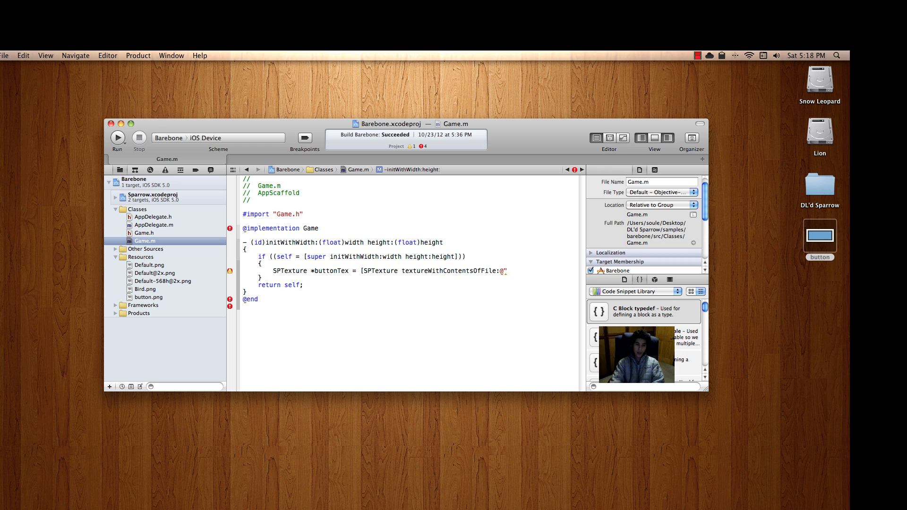
text(bui)
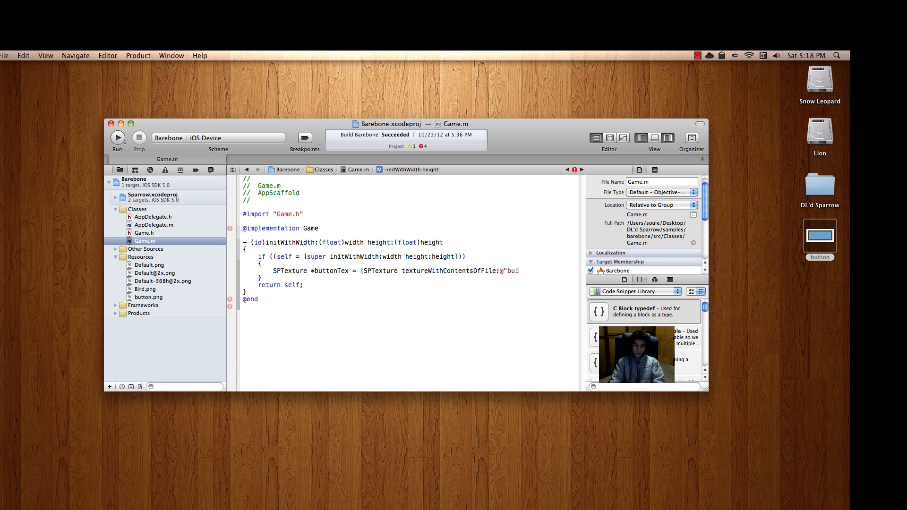
text(button.o)
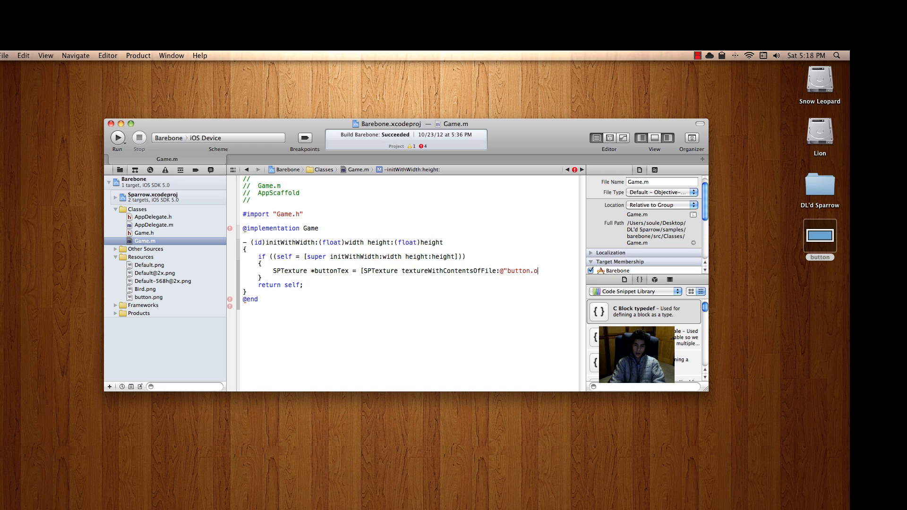
text(png")
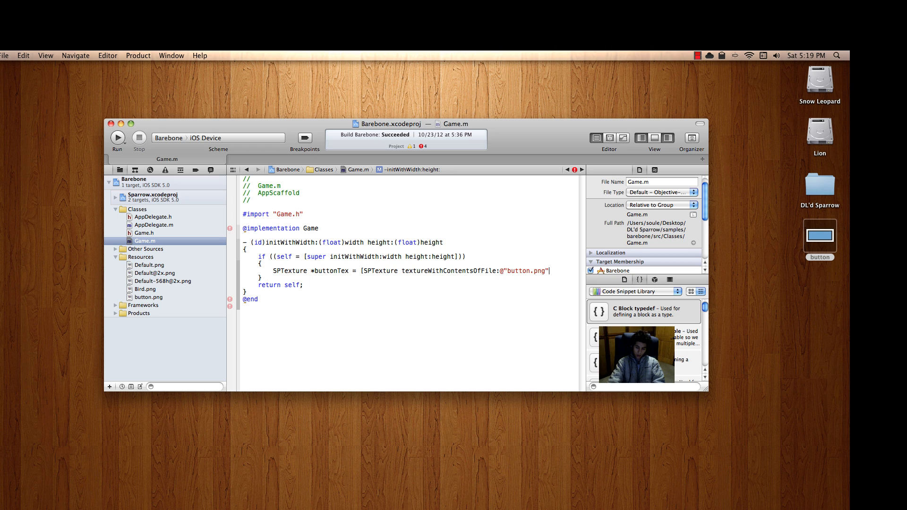
text(];)
text(SPButton *button = [SP)
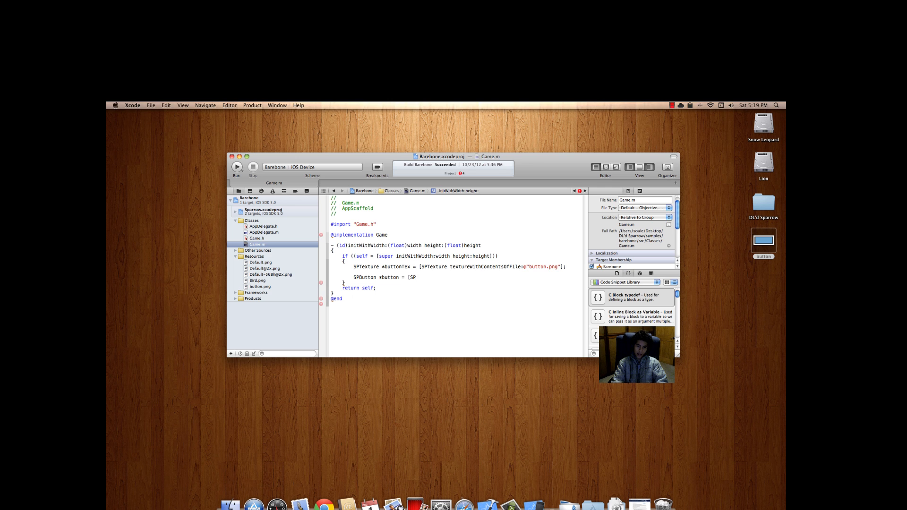
Step: Write SPButton *button = [SPButton buttonWithUpState:buttonTex]; and [self addChild:button];
text(Button buttonWithUpState:buttonTex];)
text([self addChild:button];)
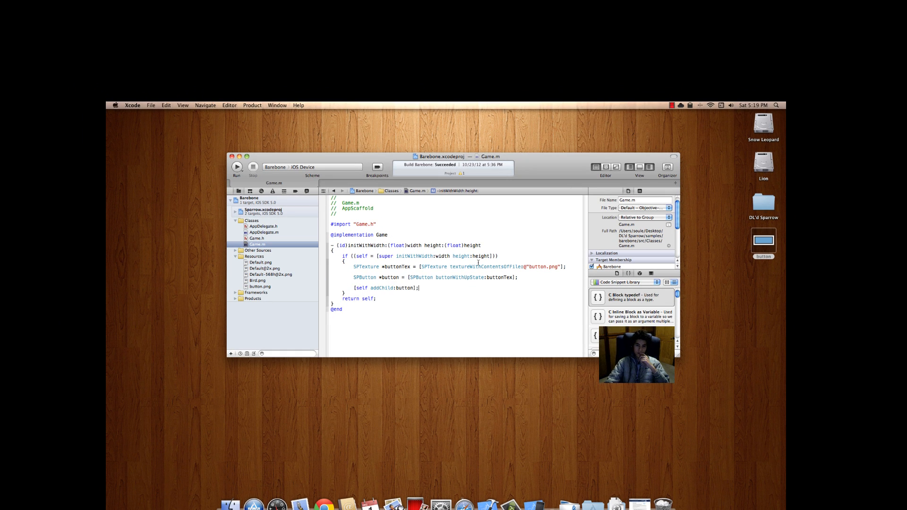
click(298, 166)
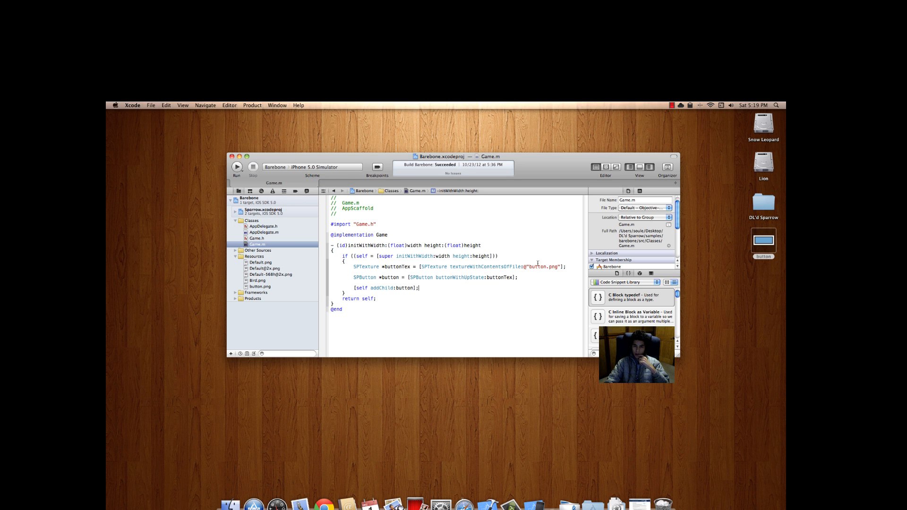
Step: Run the Barebone app in the iPhone Simulator and tap its blue button
click(236, 167)
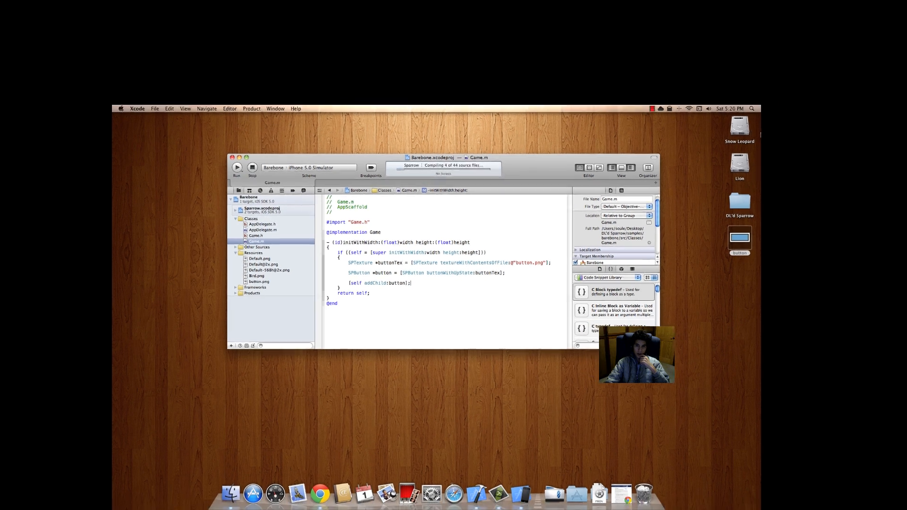
click(236, 167)
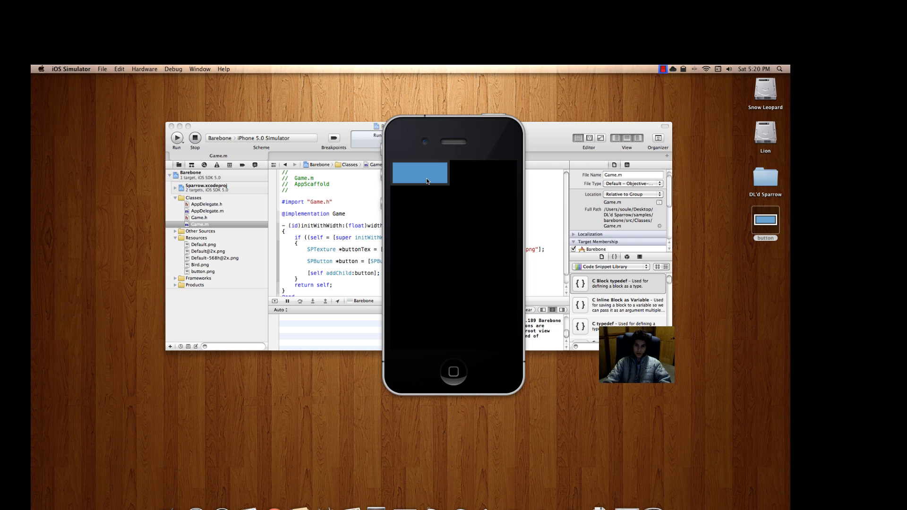
mouse_move(410, 171)
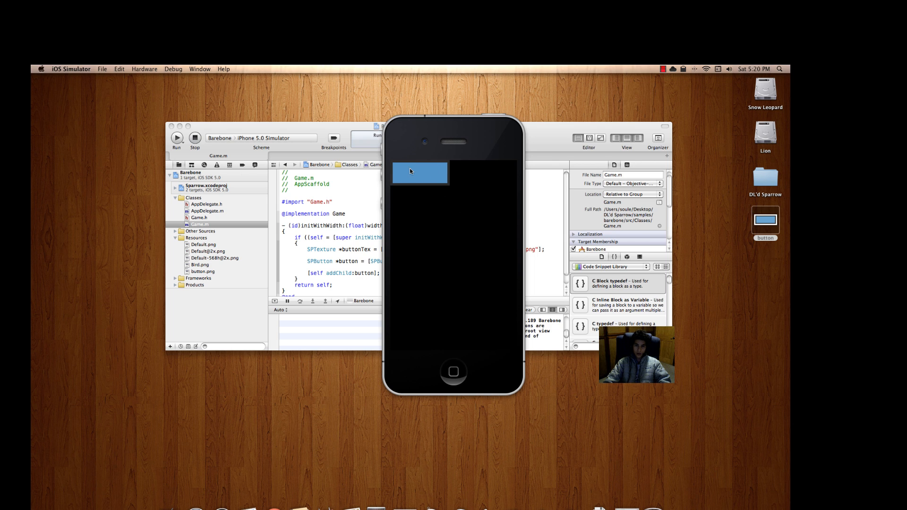
mouse_move(392, 169)
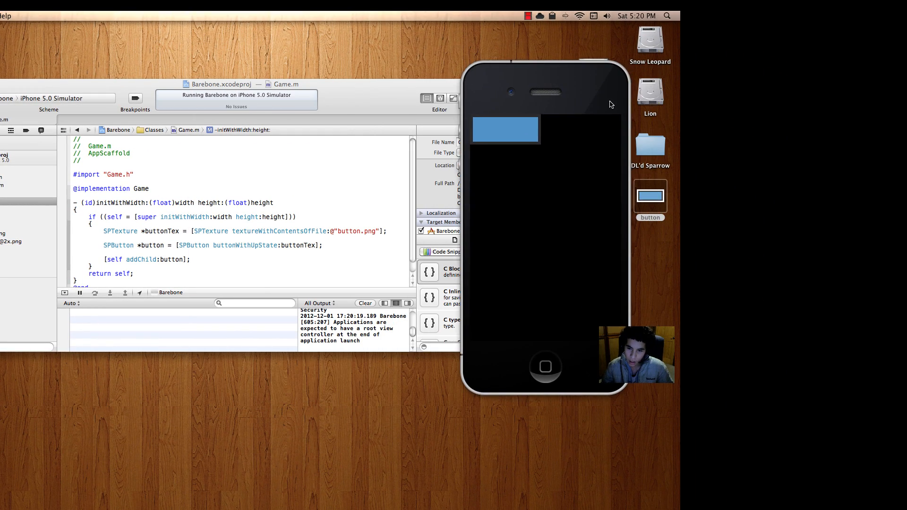
mouse_move(544, 366)
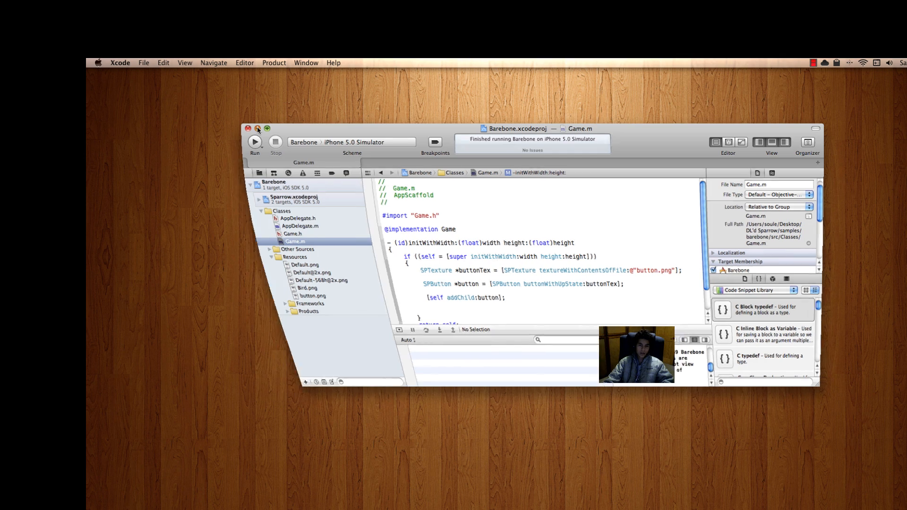
Step: Bring Xcode back and place the cursor on a new line after [self addChild:button];
click(257, 129)
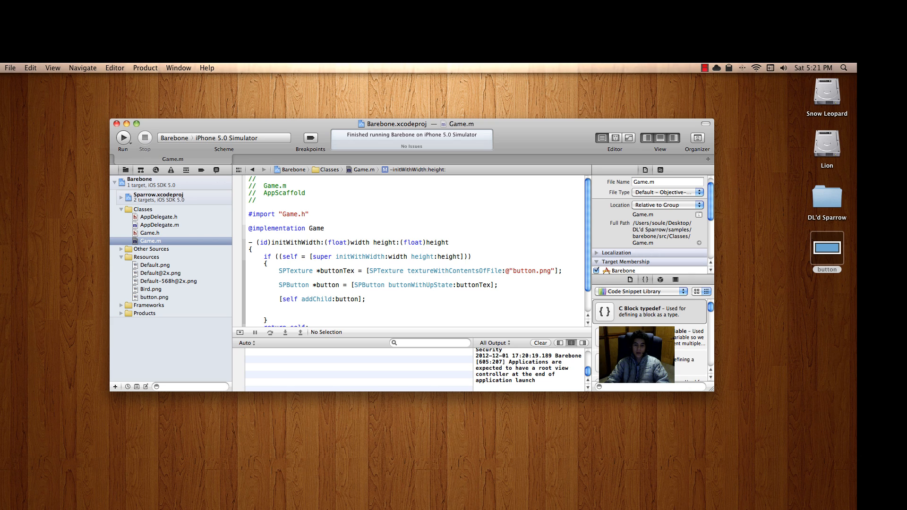
click(279, 313)
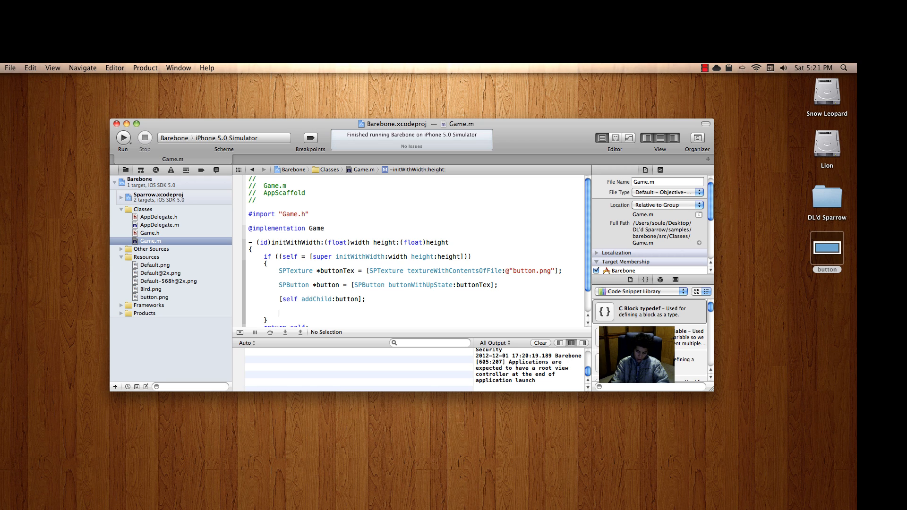
text([self)
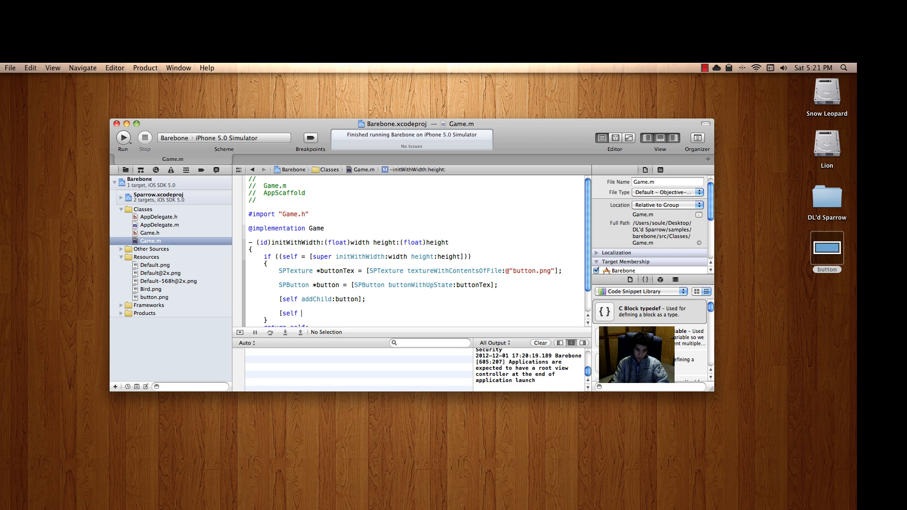
key(Backspace)
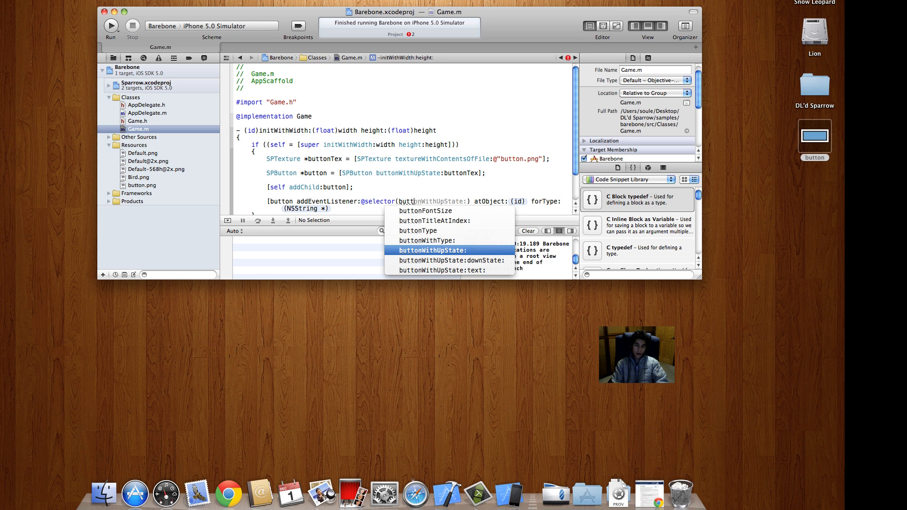
text(buttonPressed:)
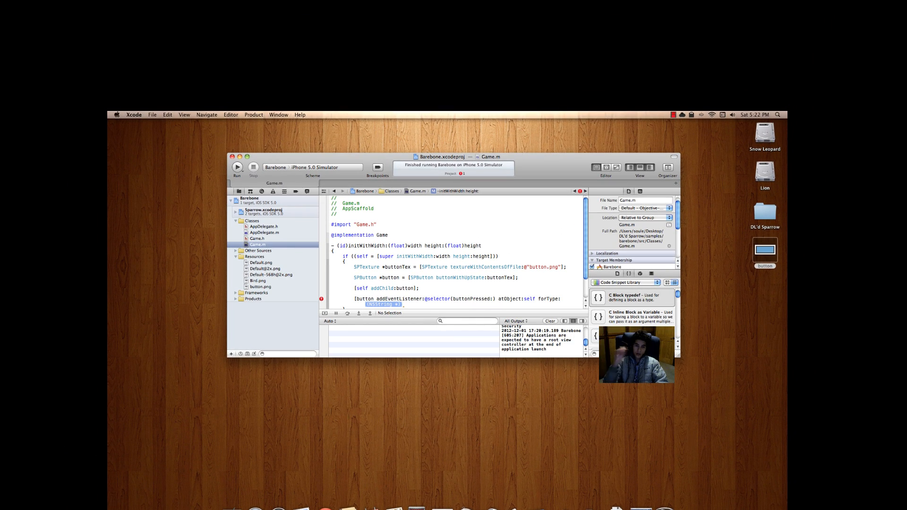
text(SP)
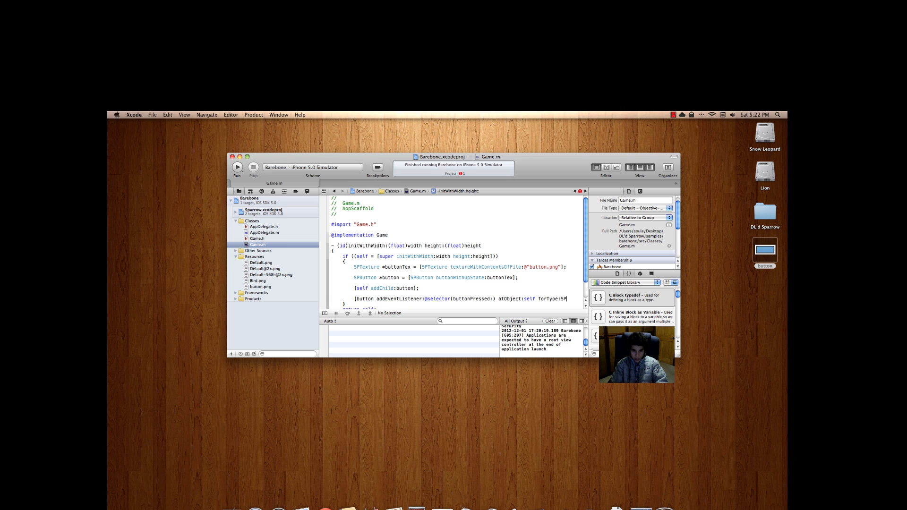
text(SP_EVENT_TYPE_TRIGGERED];)
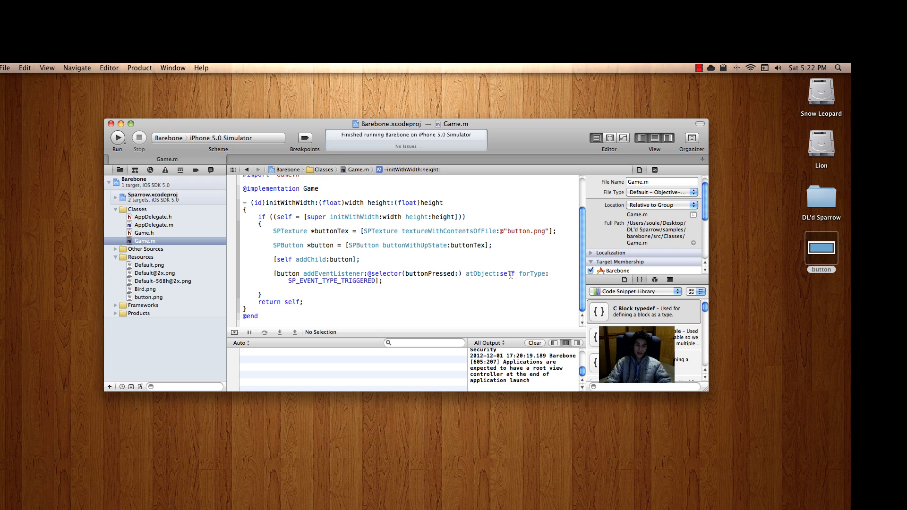
Step: Highlight the self argument and SP_EVENT_TYPE_TRIGGERED token in the listener call while explaining
double_click(508, 274)
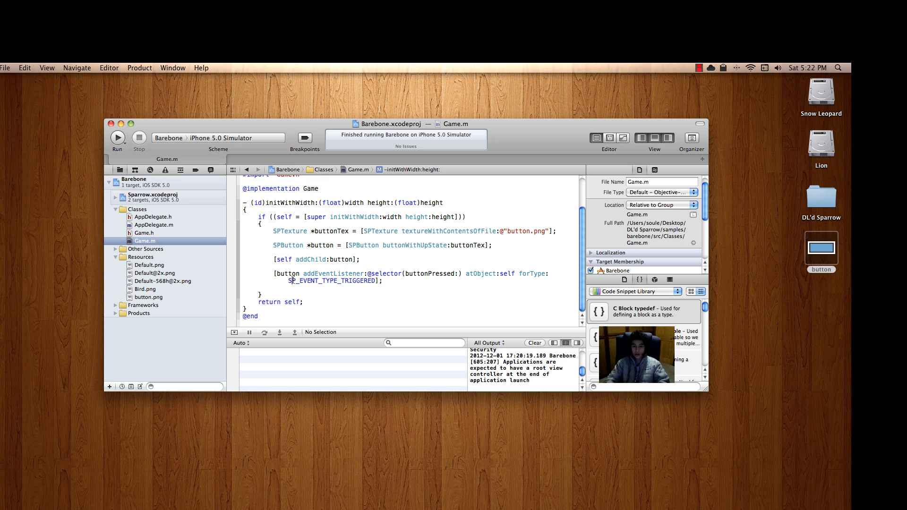
double_click(415, 273)
text(-(void)
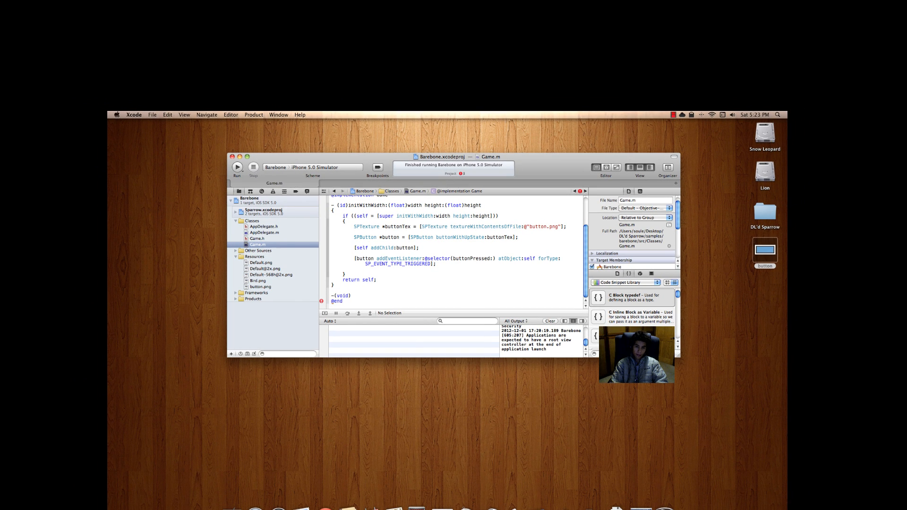
Step: Declare the buttonPressed:(SPEvent *)event handler method signature in Game.m
text(buttonPressed)
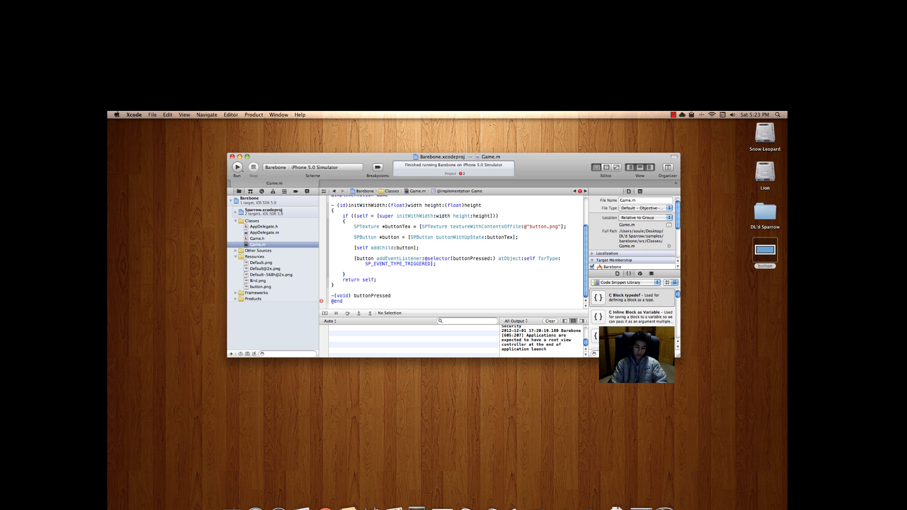
text(()
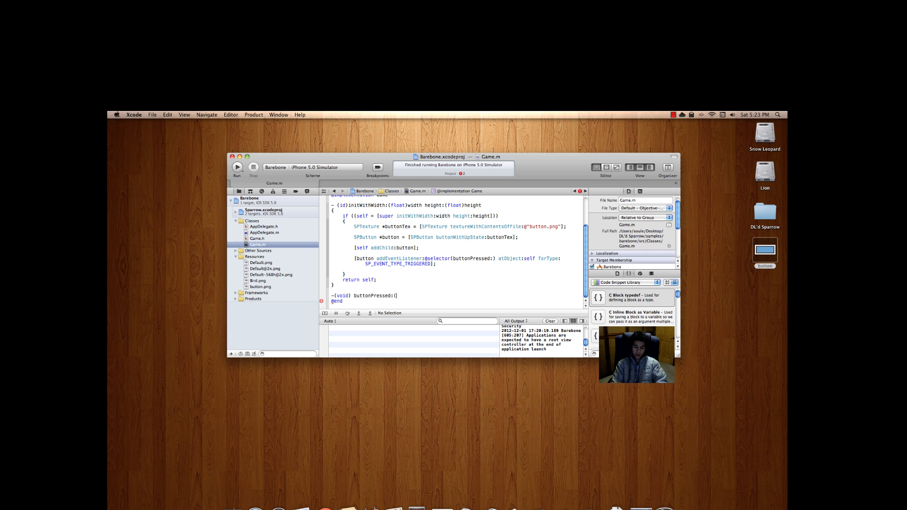
text(SPEvent)
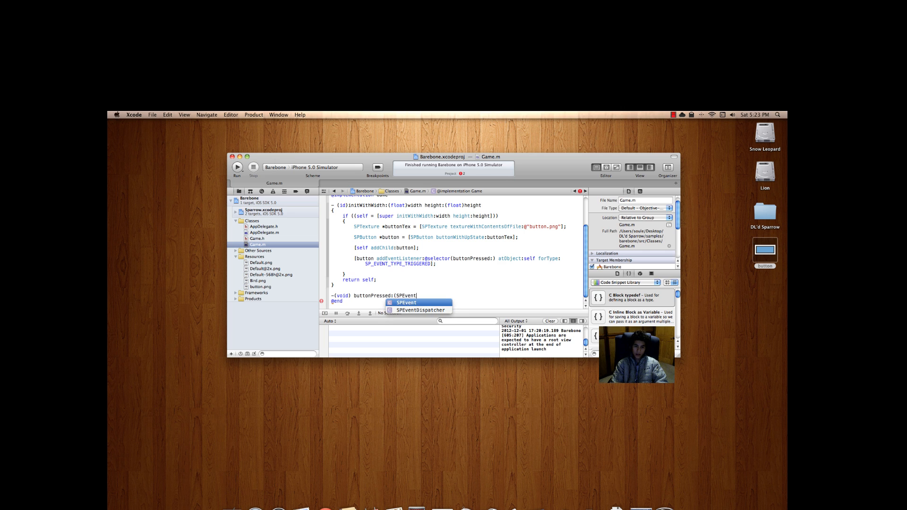
text(*)event {)
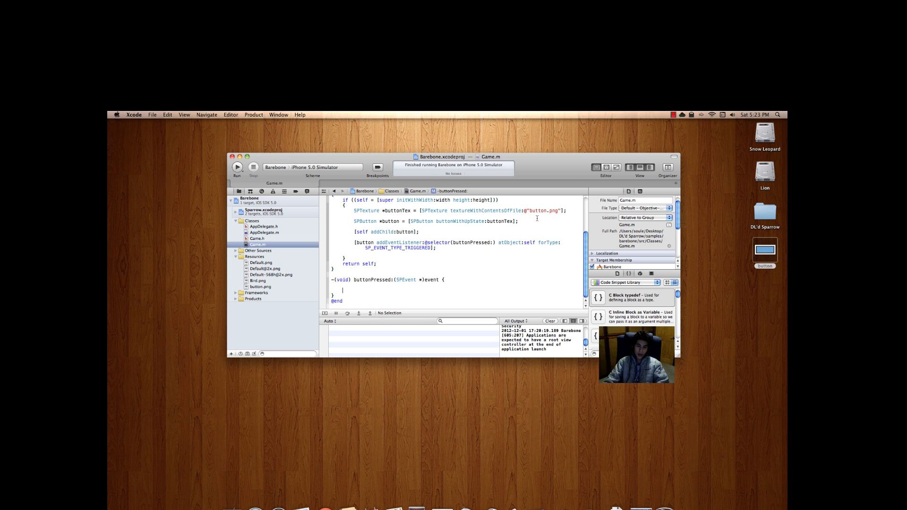
Step: Fill the method body with NSLog(@"Hey, the button was pressed!"); dismissing the Internal Error alert
scroll(down, 3)
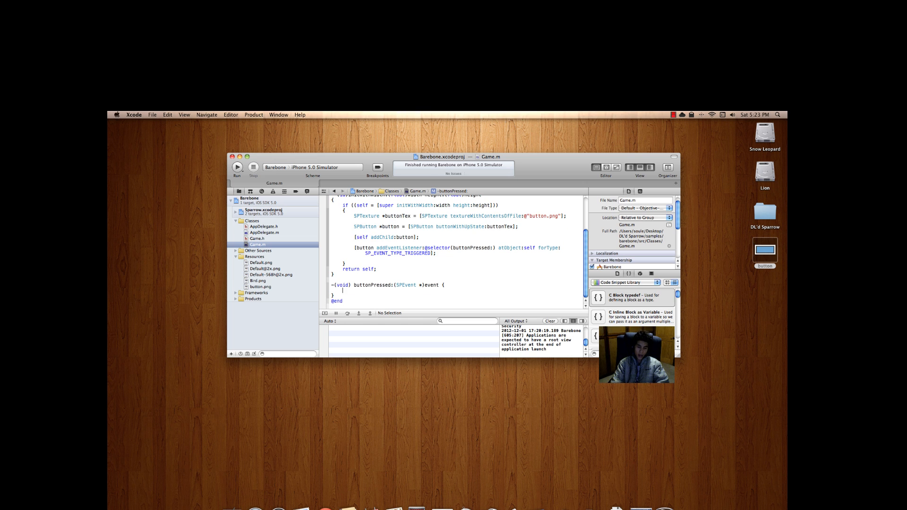
text(NS)
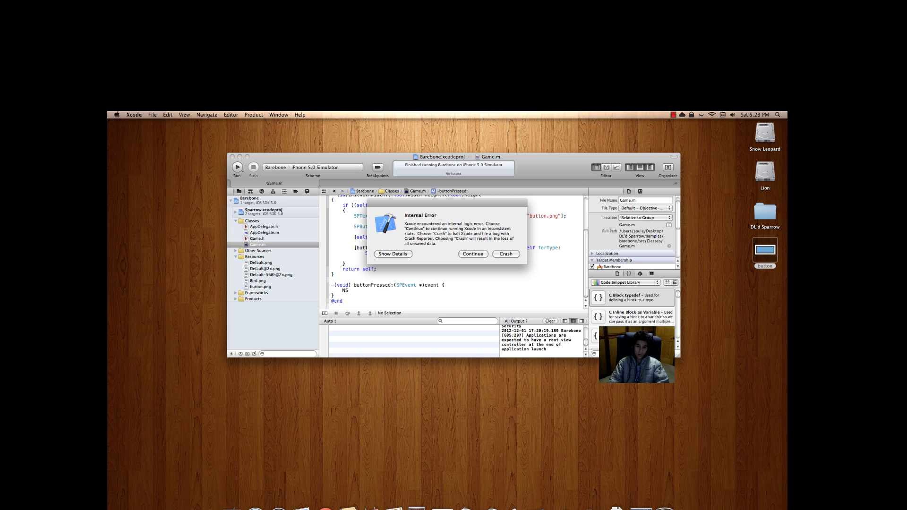
click(473, 254)
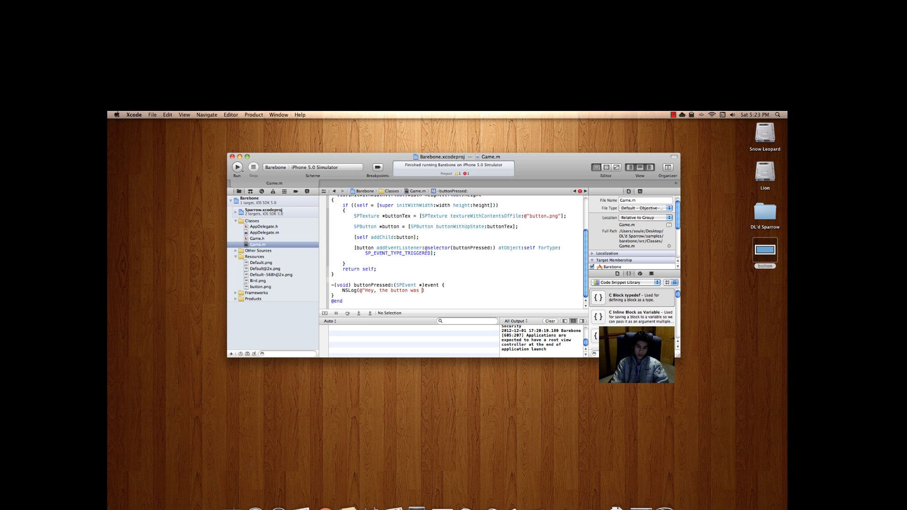
text(pressed!")
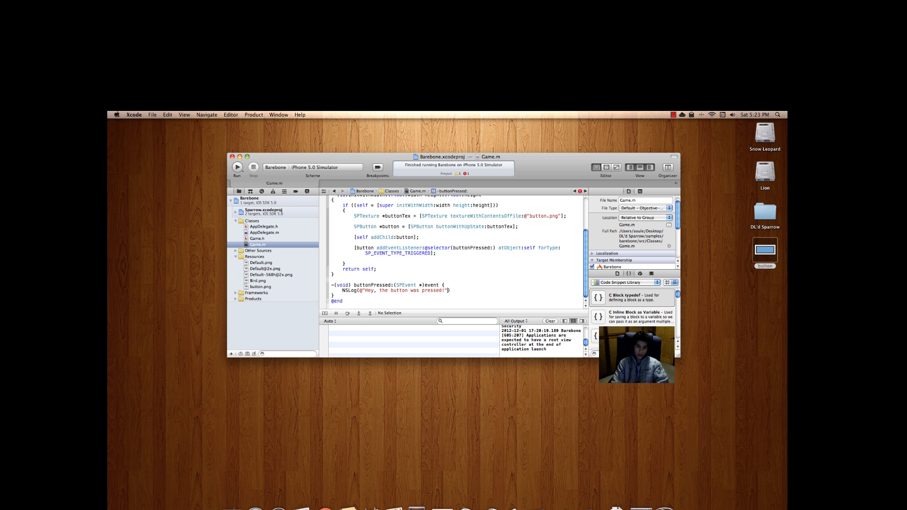
text(;)
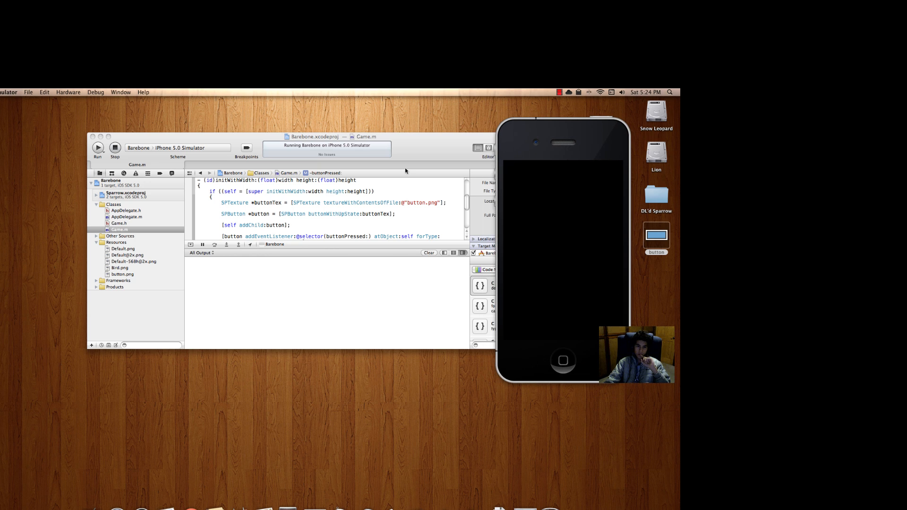
mouse_move(385, 210)
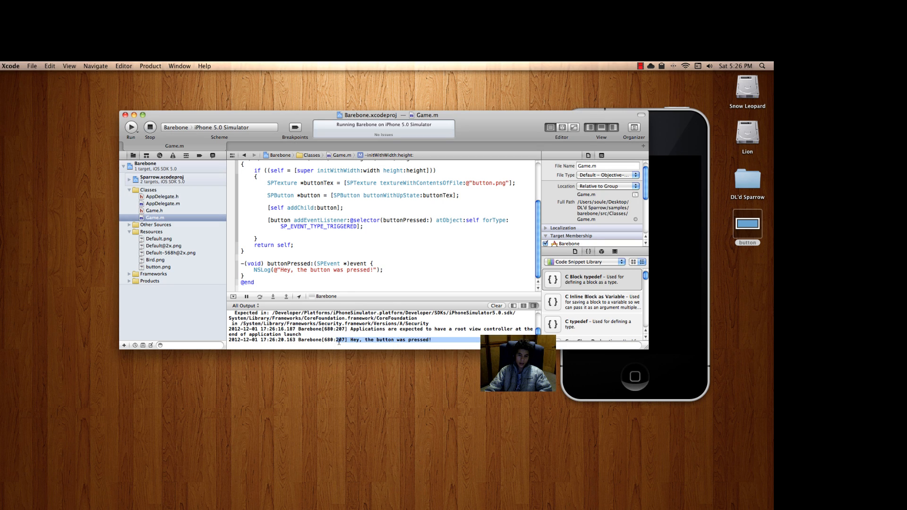
Step: Tap the blue button in iOS Simulator so the console logs "Hey, the button was pressed!"
click(599, 169)
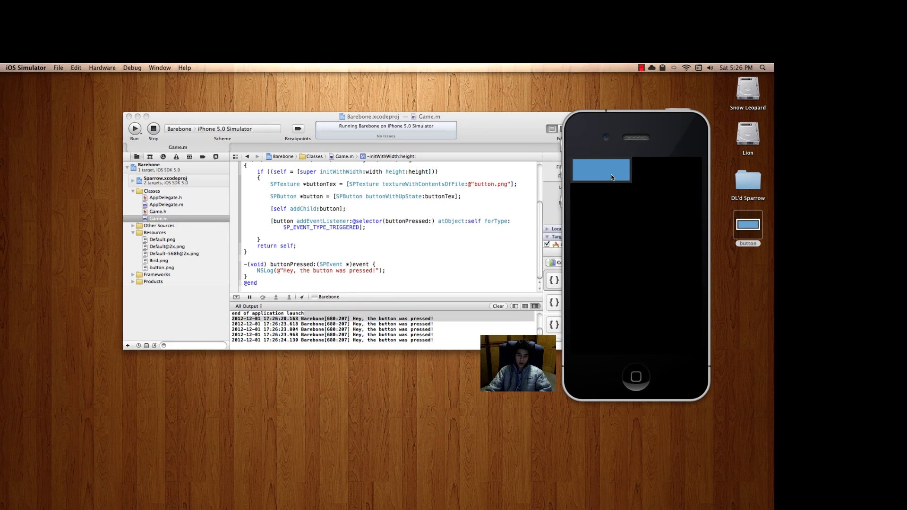